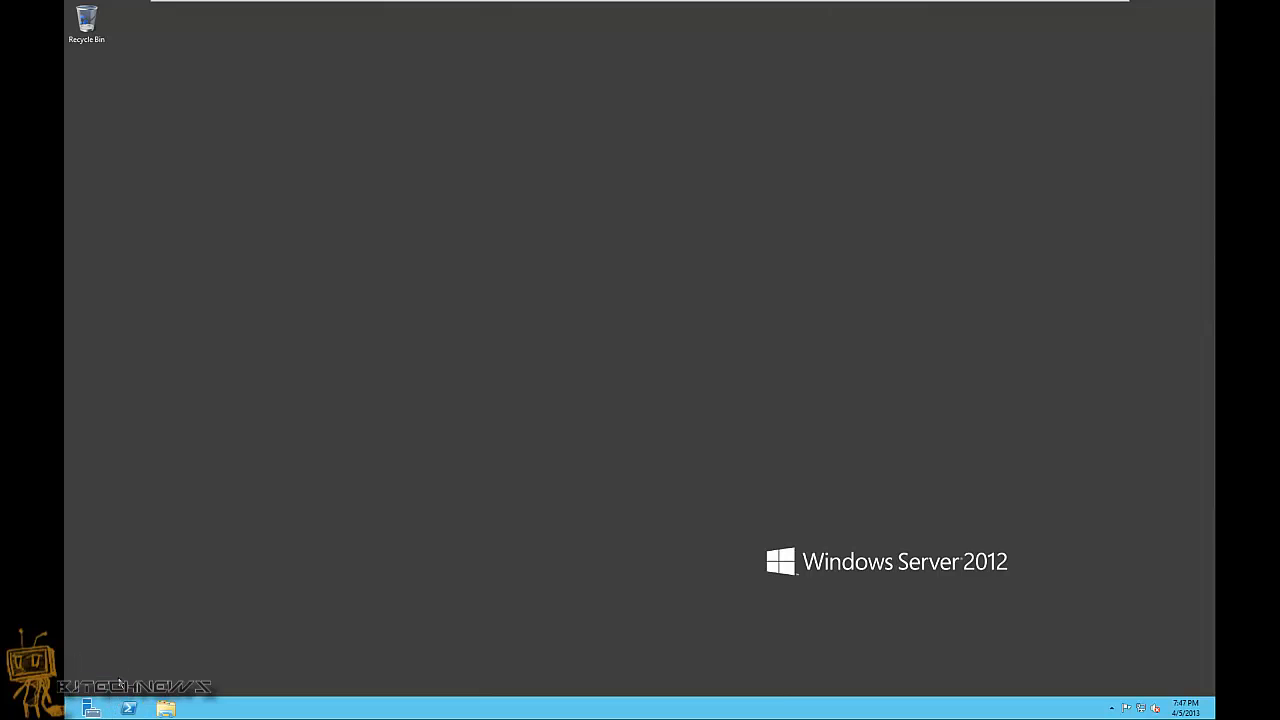
# Launch an administrator Windows PowerShell console from the taskbar.
pyautogui.click(128, 708)
pyautogui.write('rem')
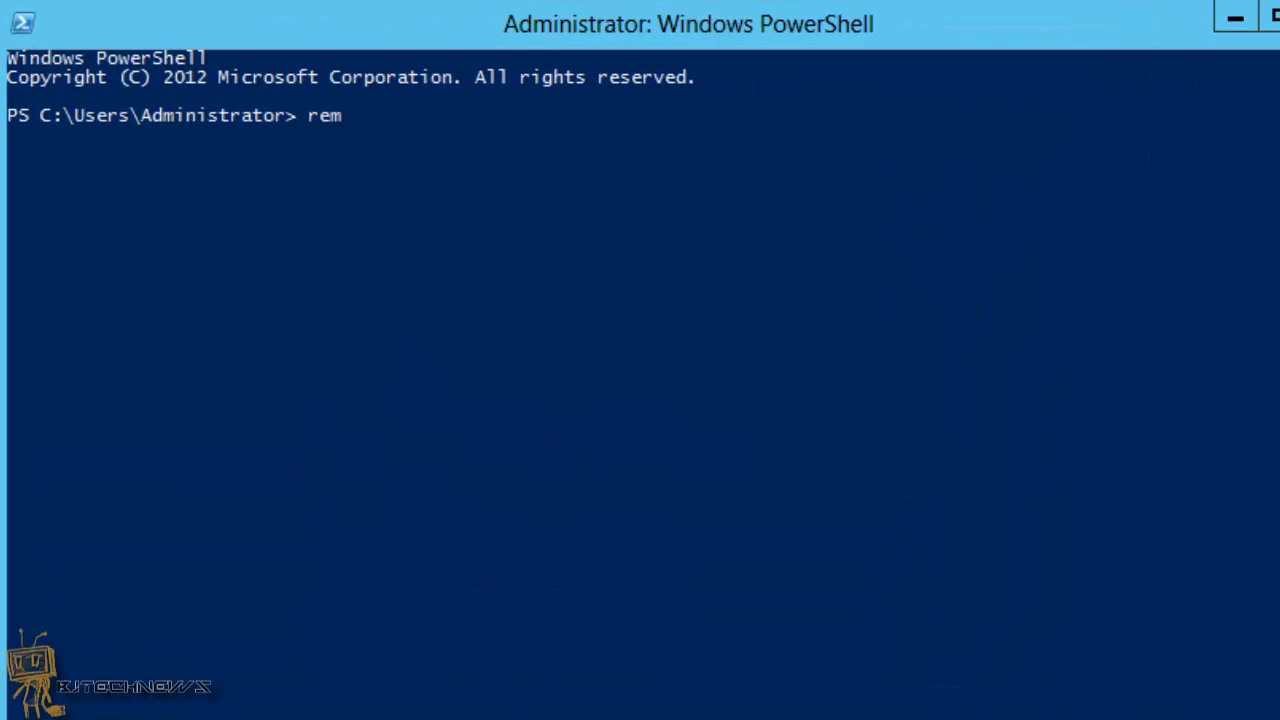
# Run remove-windowsfeature server-gui-shell, server-gui-mgmt-infra to strip the GUI features.
pyautogui.write('ove')
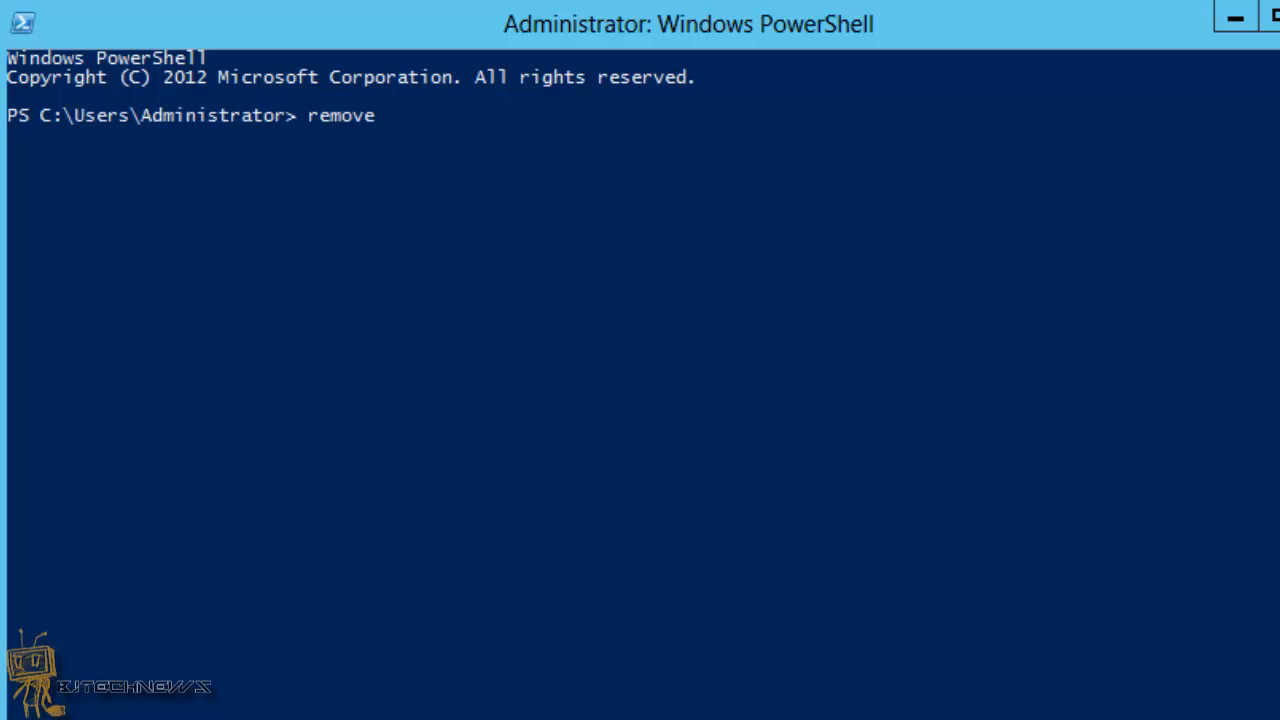
pyautogui.write('-windows')
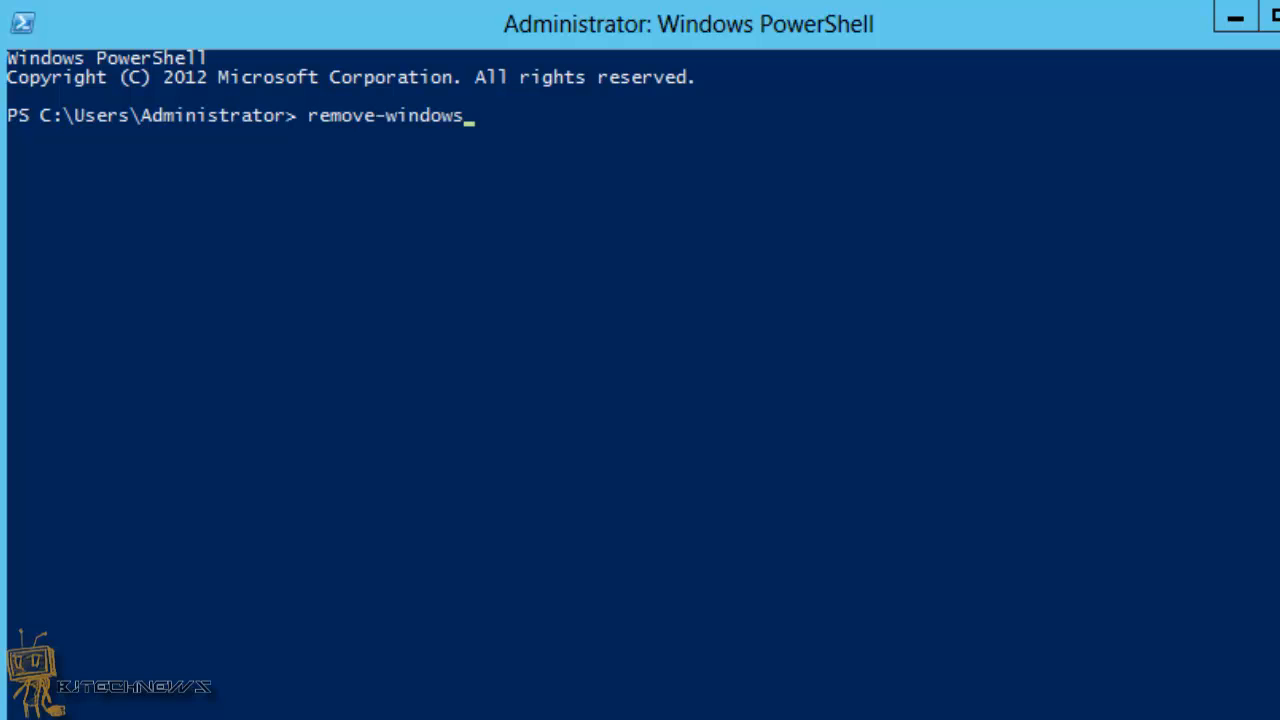
pyautogui.write('feature')
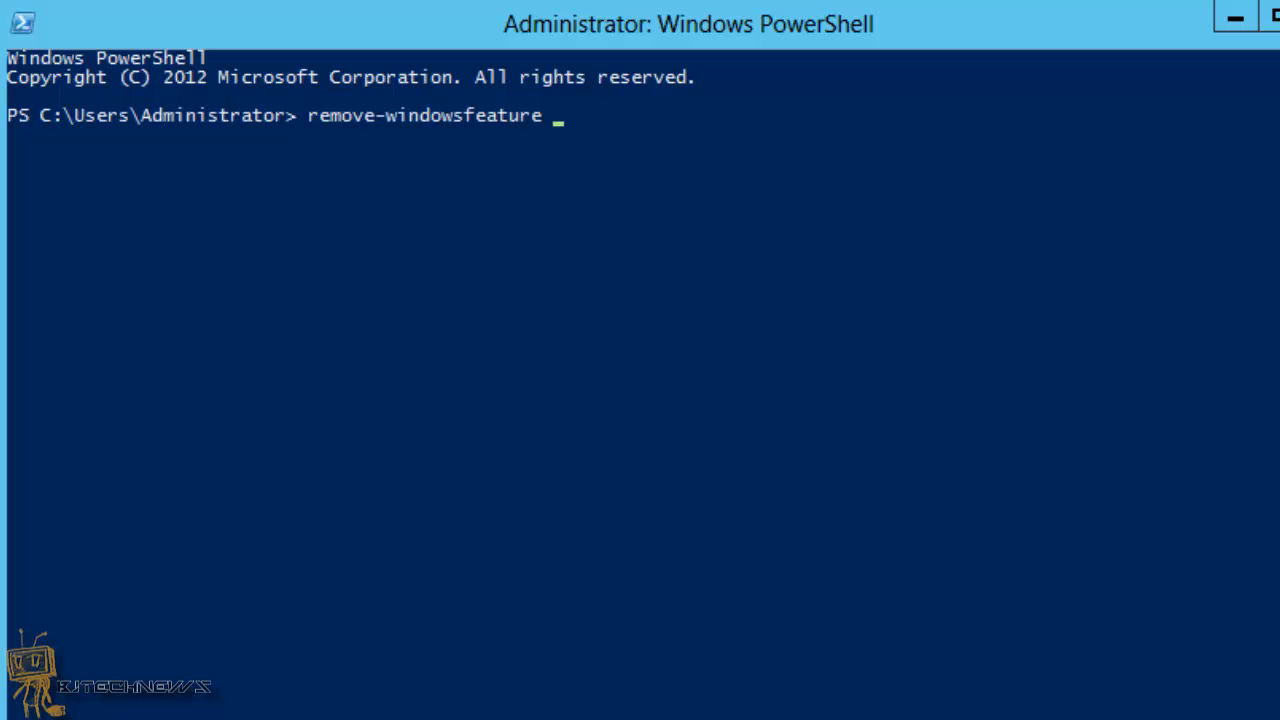
pyautogui.write('server')
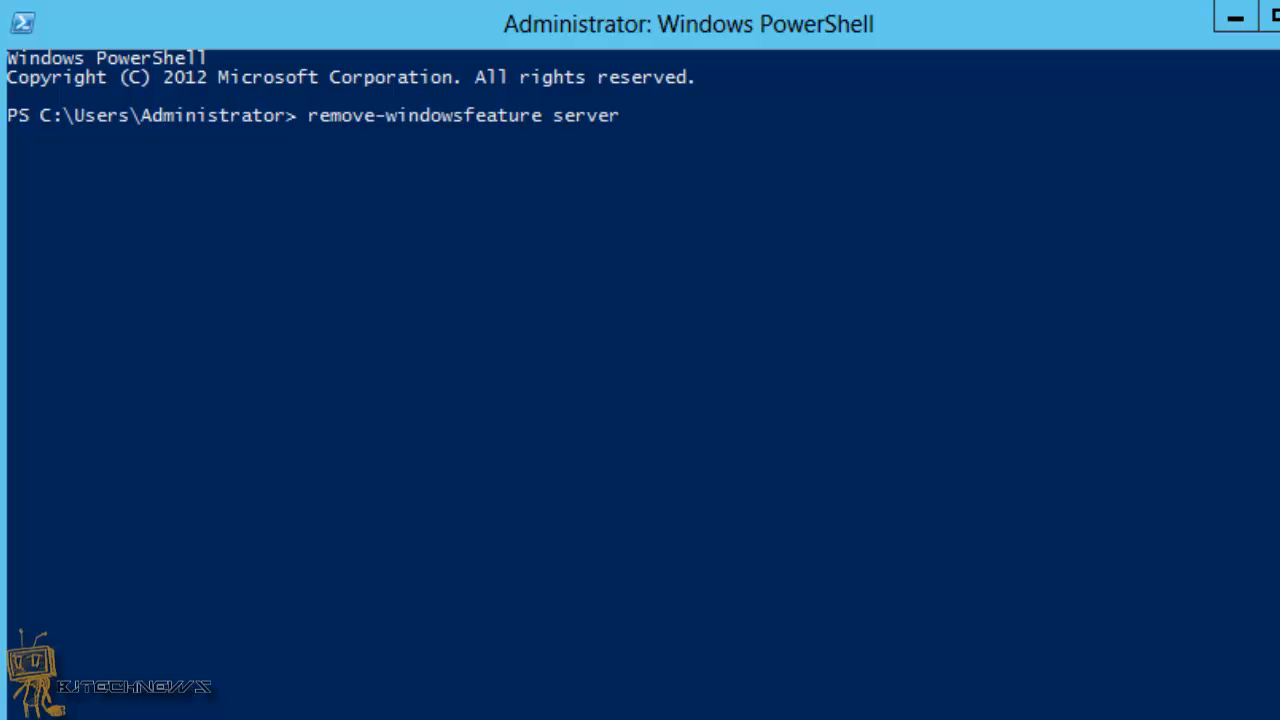
pyautogui.write('-gui')
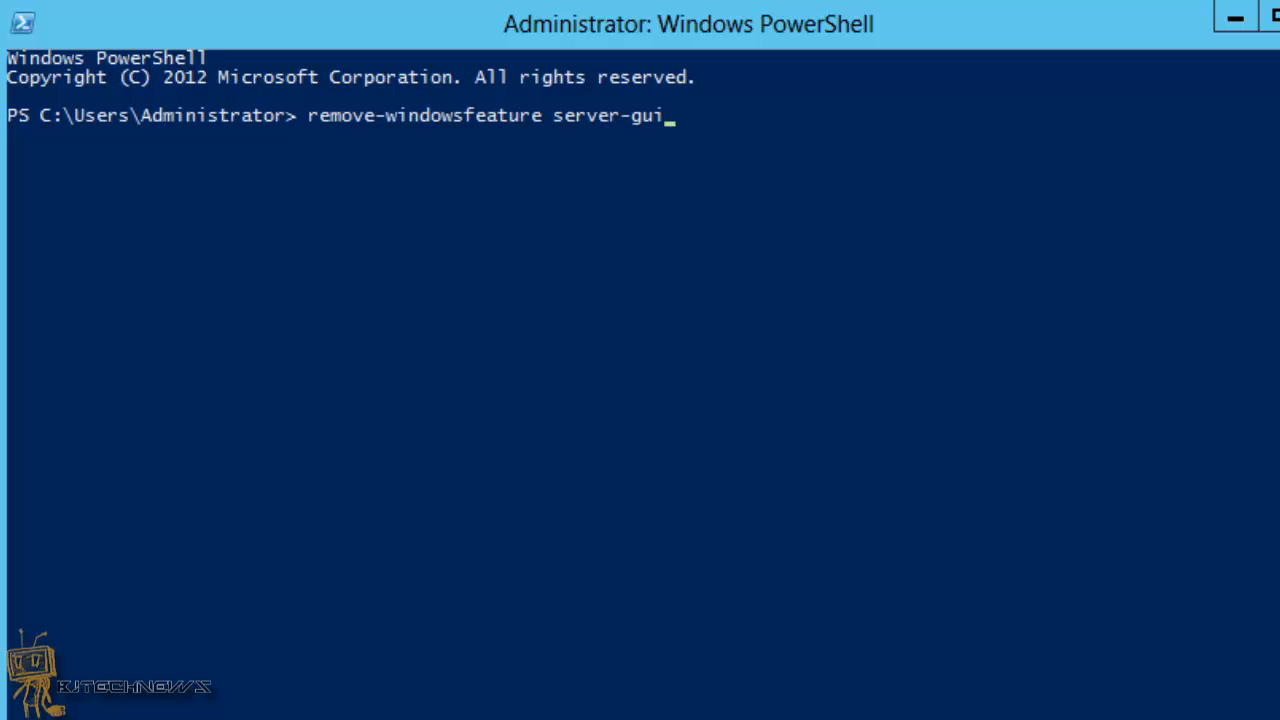
pyautogui.write('-shell,')
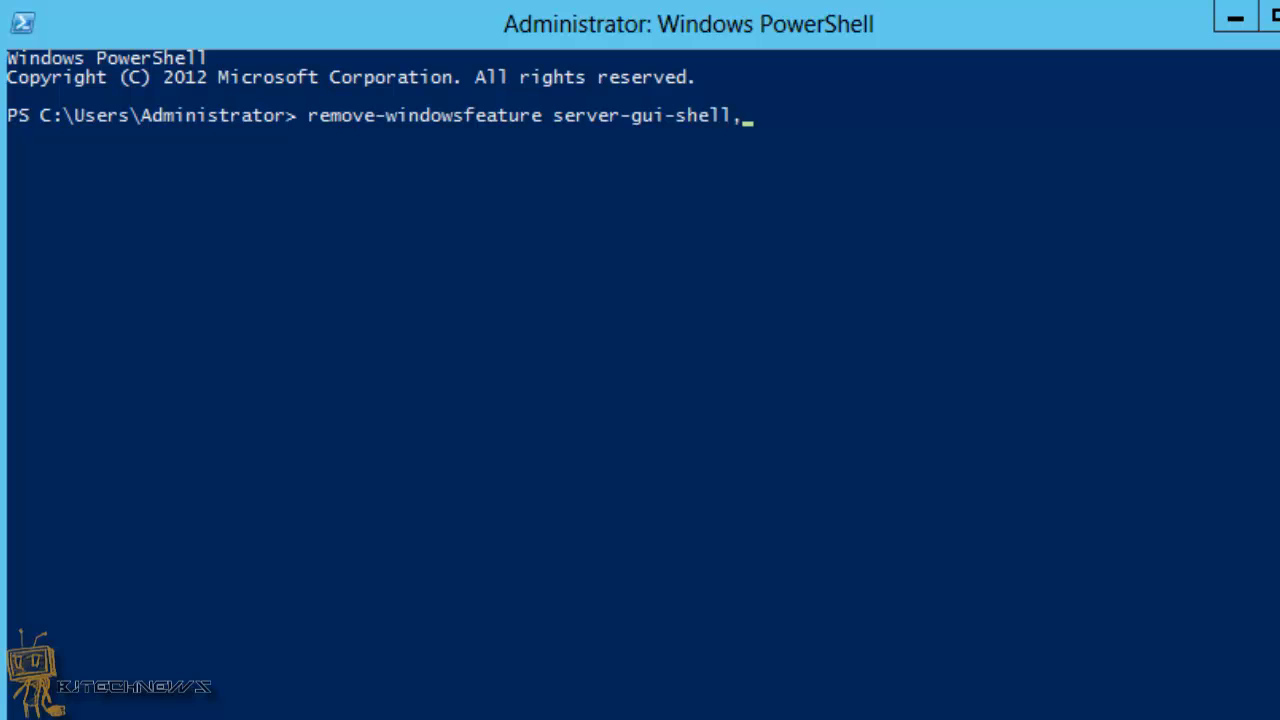
pyautogui.write('server')
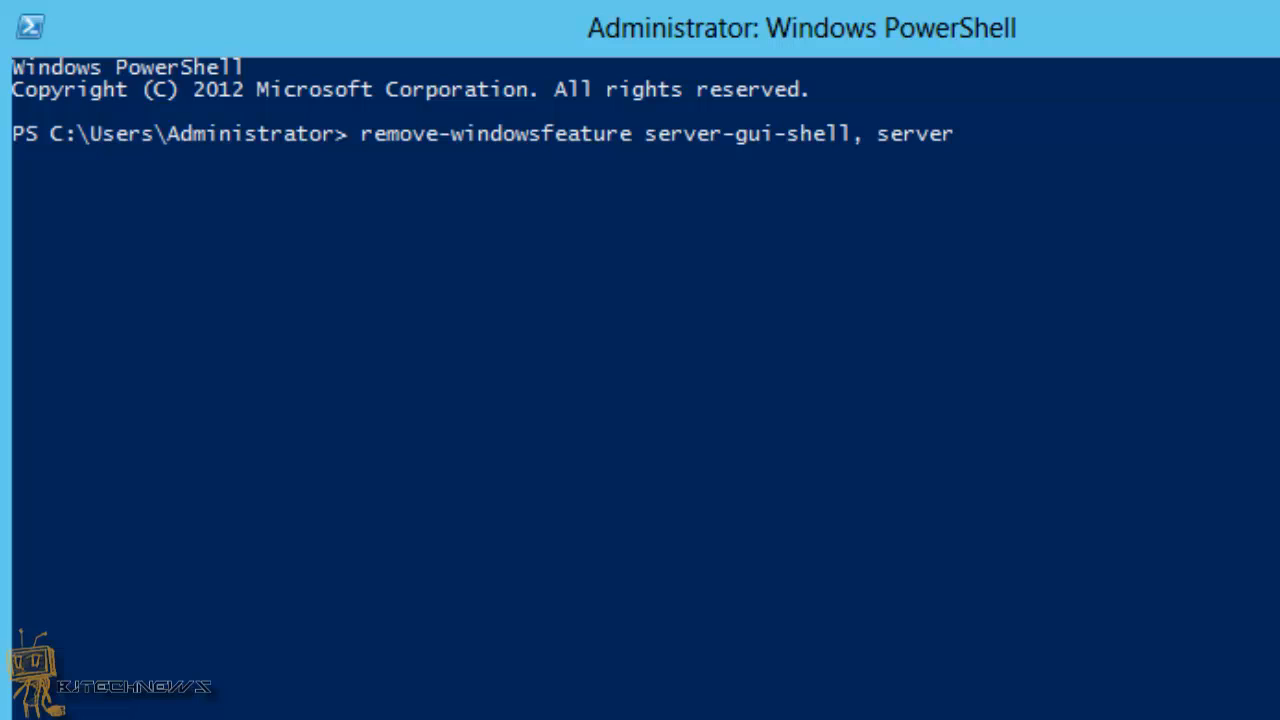
pyautogui.write('-gui-')
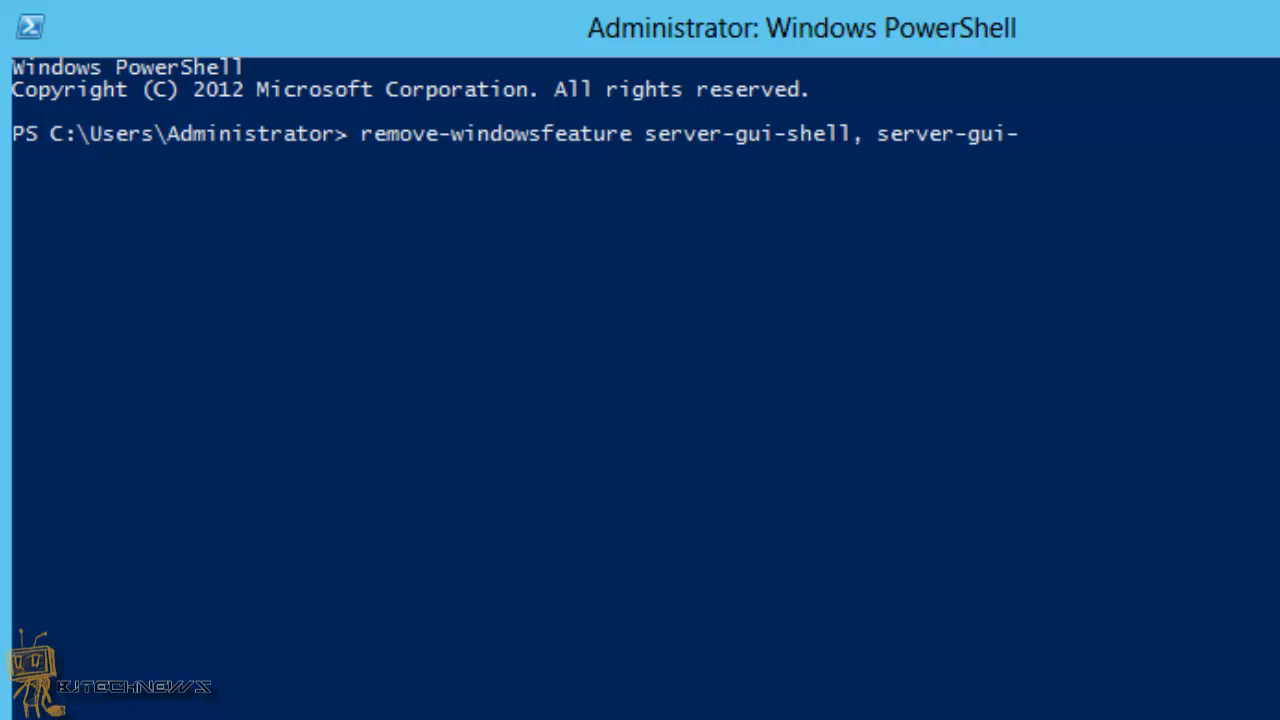
pyautogui.write('mgmt')
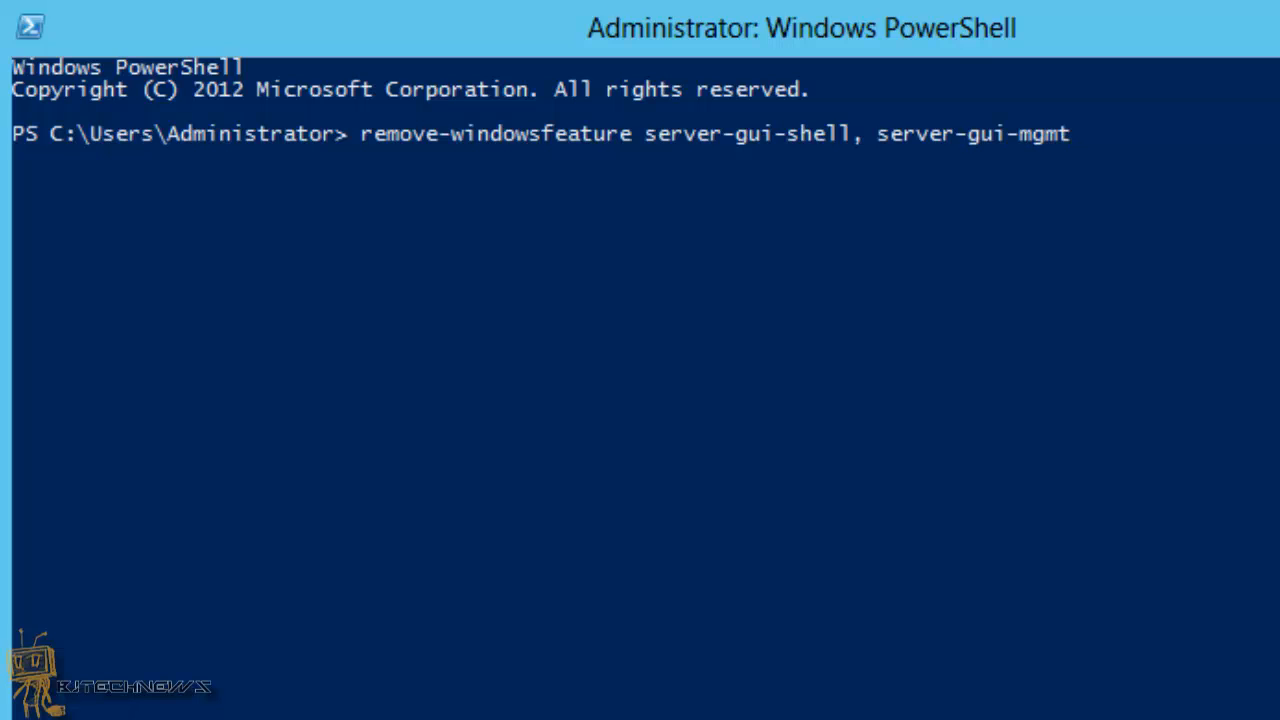
pyautogui.write('-i')
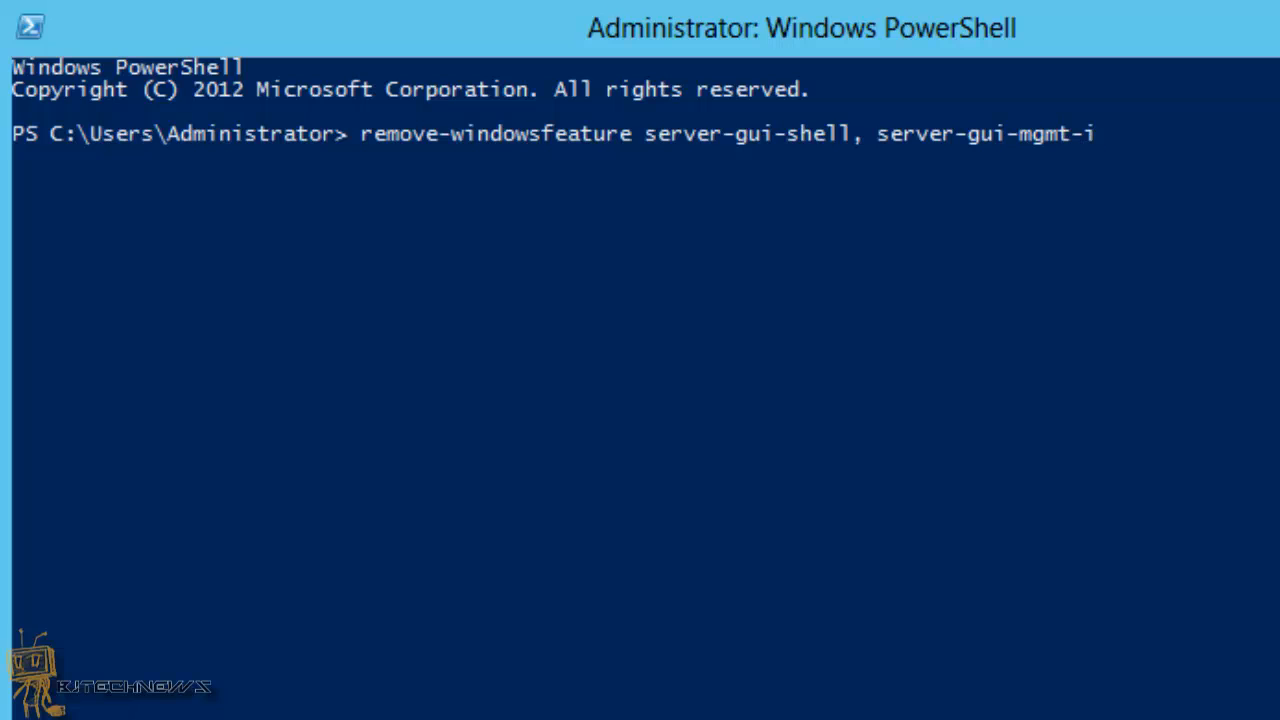
pyautogui.write('nfra')
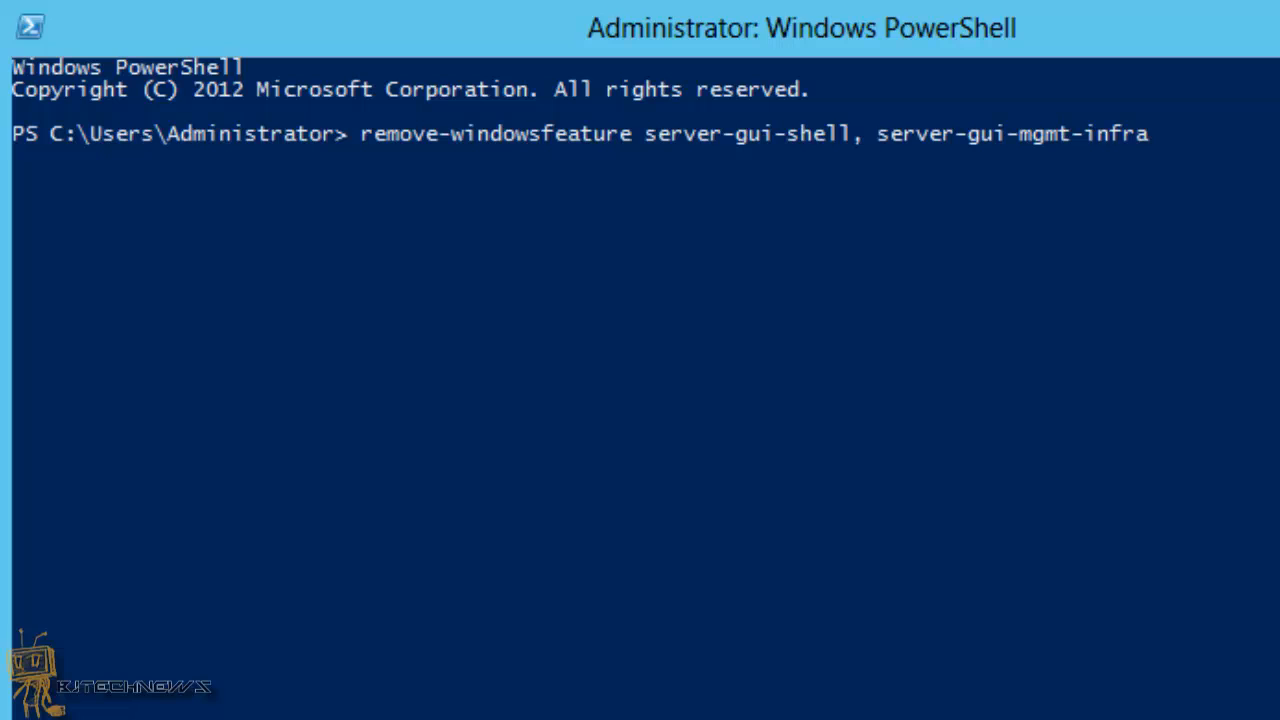
pyautogui.press('Return')
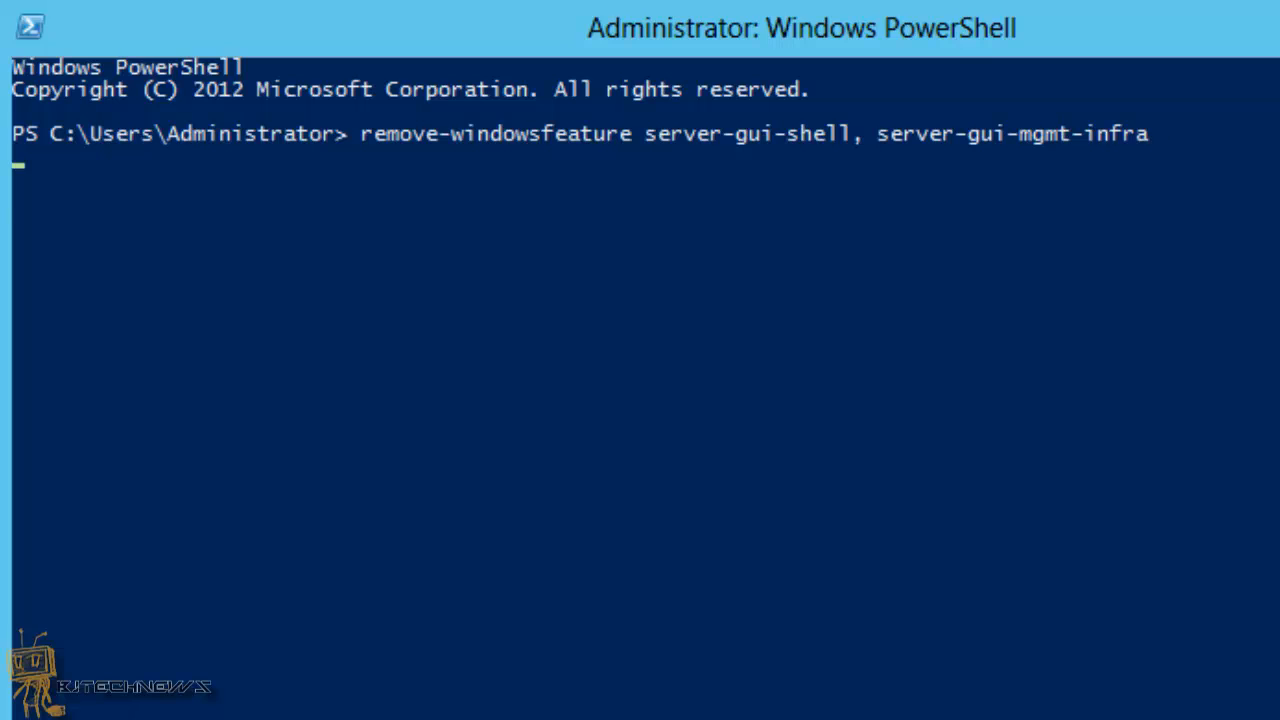
# Let Remove-WindowsFeature finish, reporting Success and a pending restart.
pyautogui.press('Return')
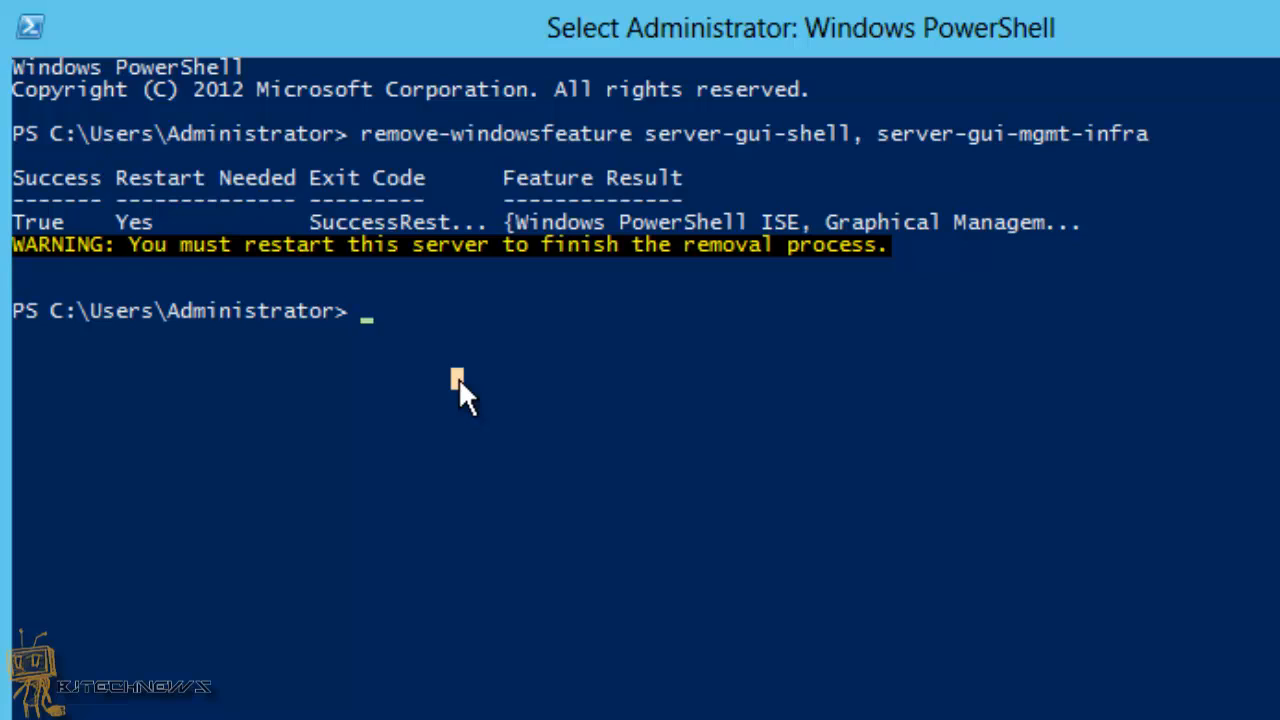
# Stage the immediate restart command shutdown -r -t 0 at the prompt without running it.
pyautogui.write('shut')
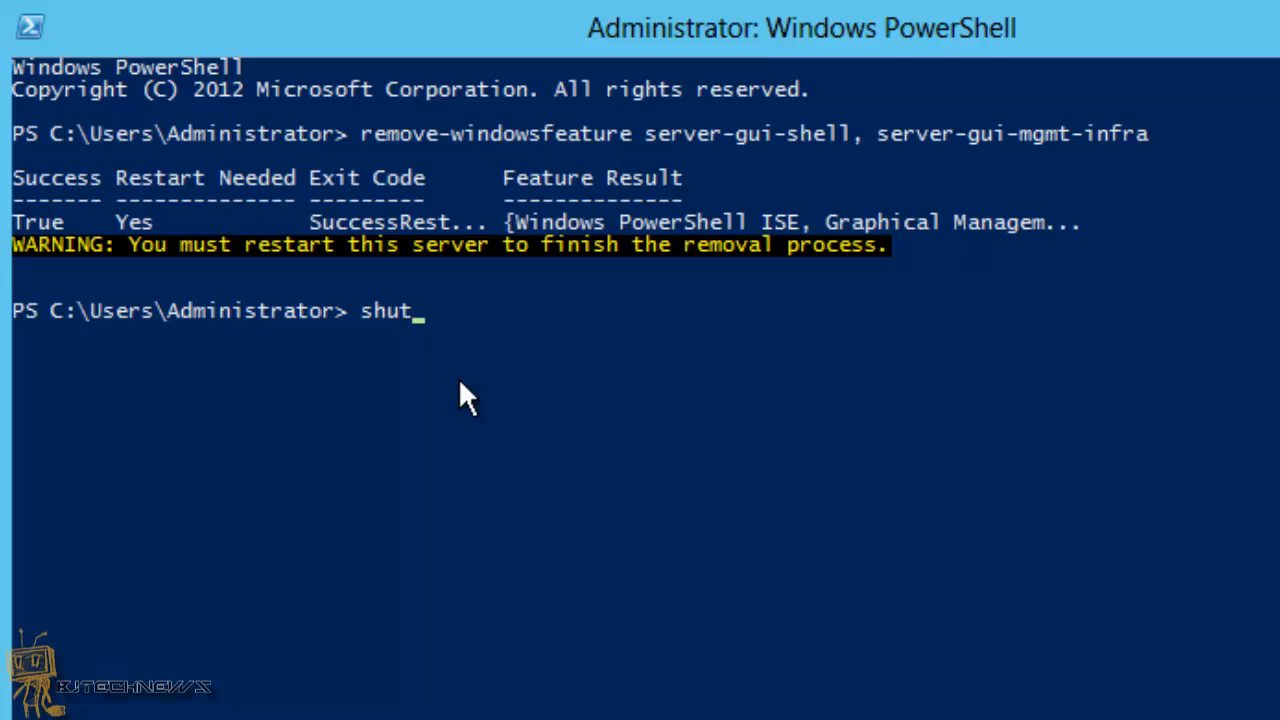
pyautogui.write('down -r')
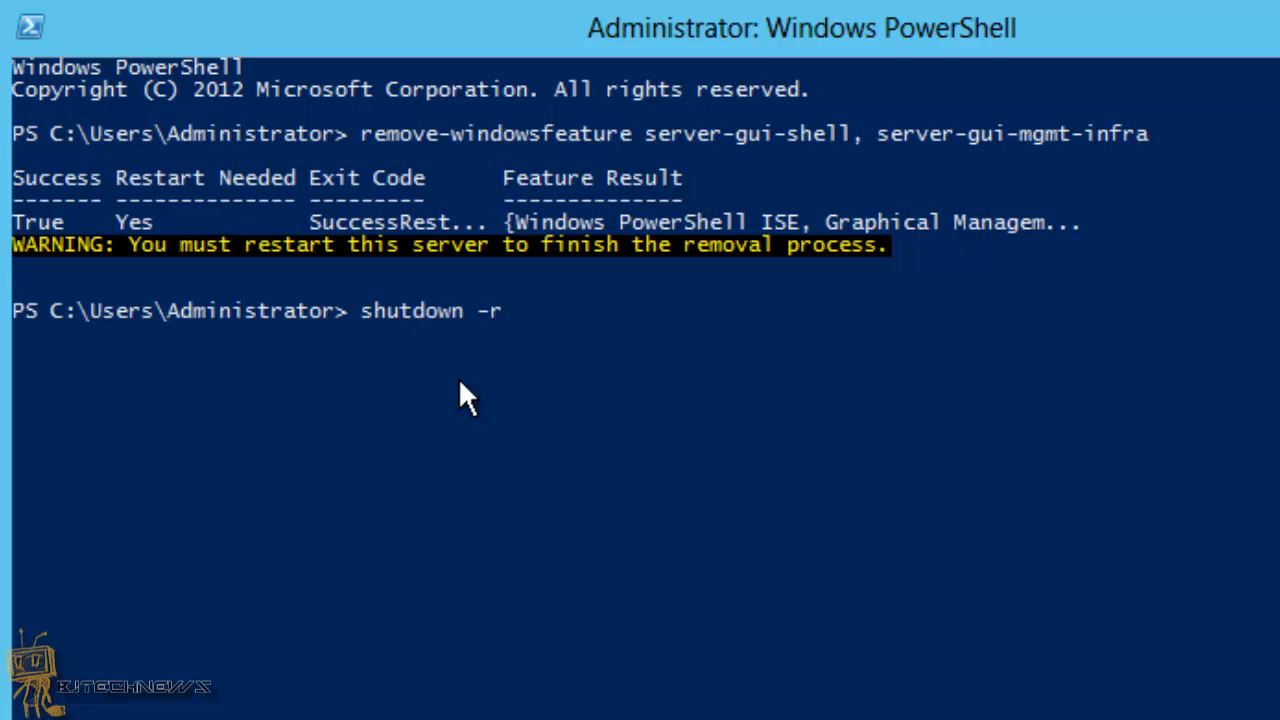
pyautogui.write('-t')
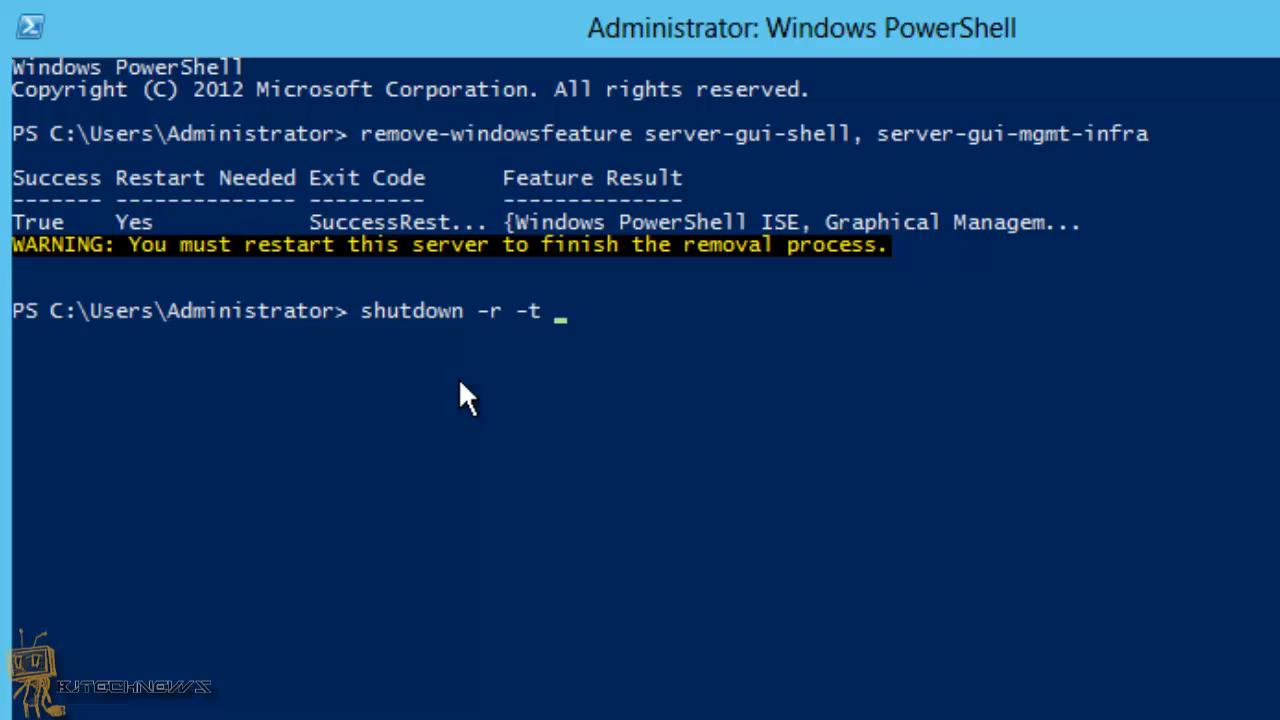
pyautogui.write('0')
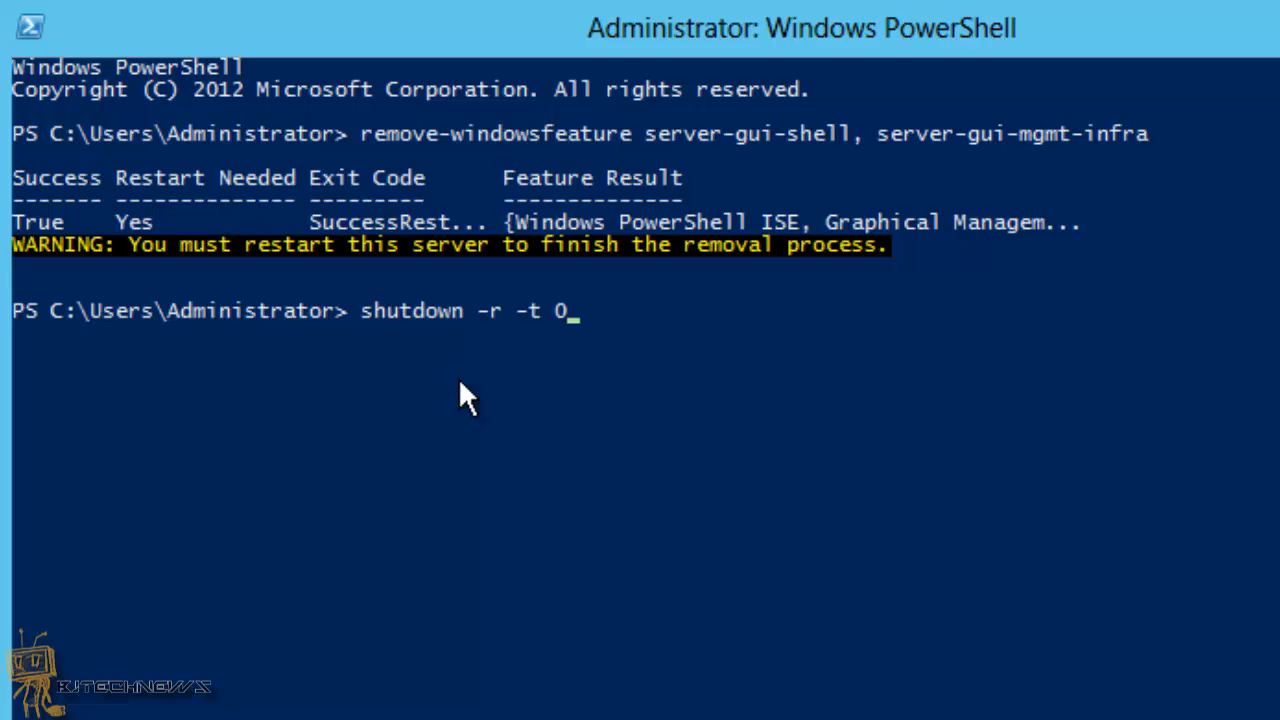